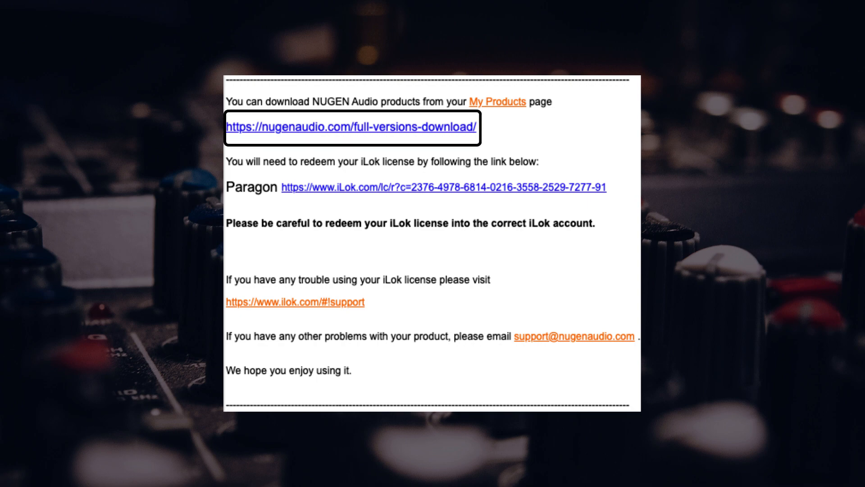
Step: Follow the nugenaudio.com full-versions-download link from the purchase email
click(352, 127)
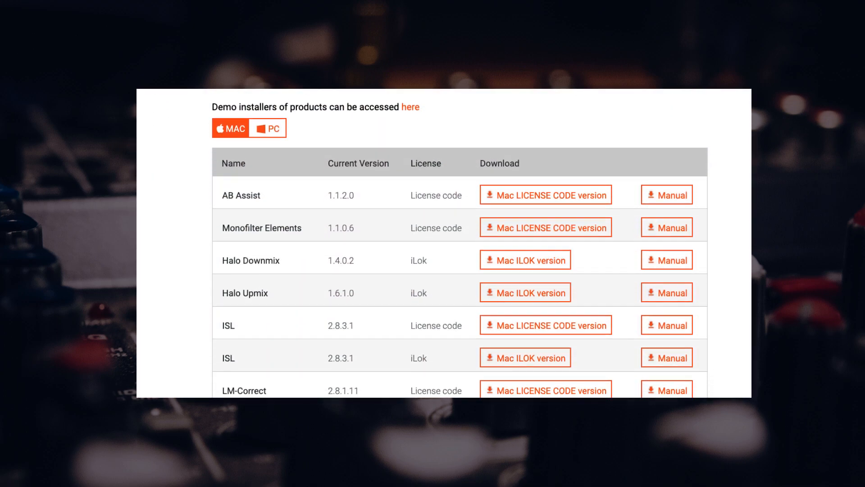
Step: Download the Paragon 'Mac ILOK version' installer from the product table
scroll(down, 3)
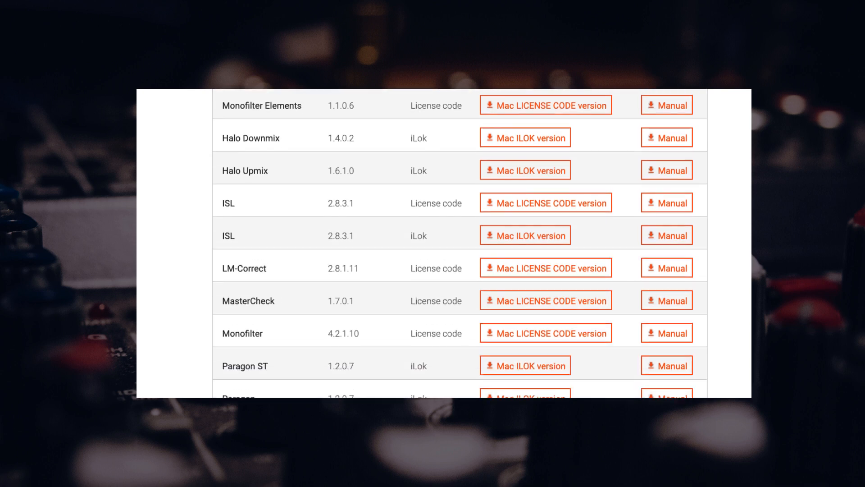
scroll(down, 3)
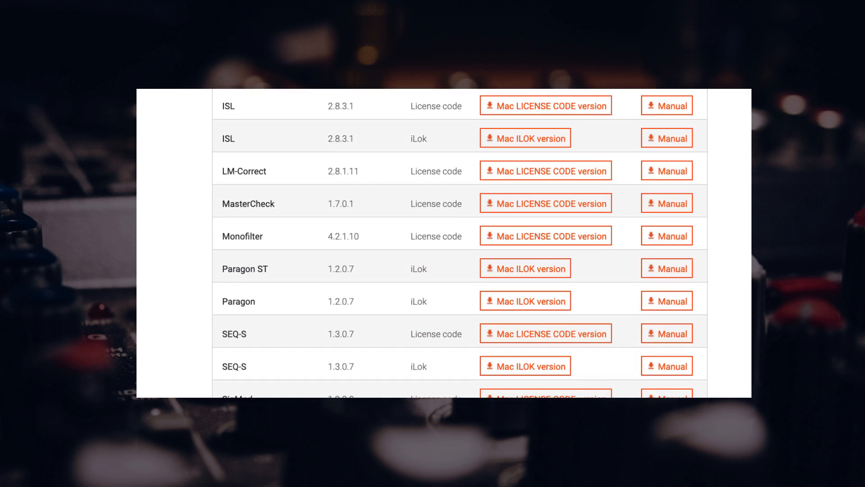
scroll(down, 3)
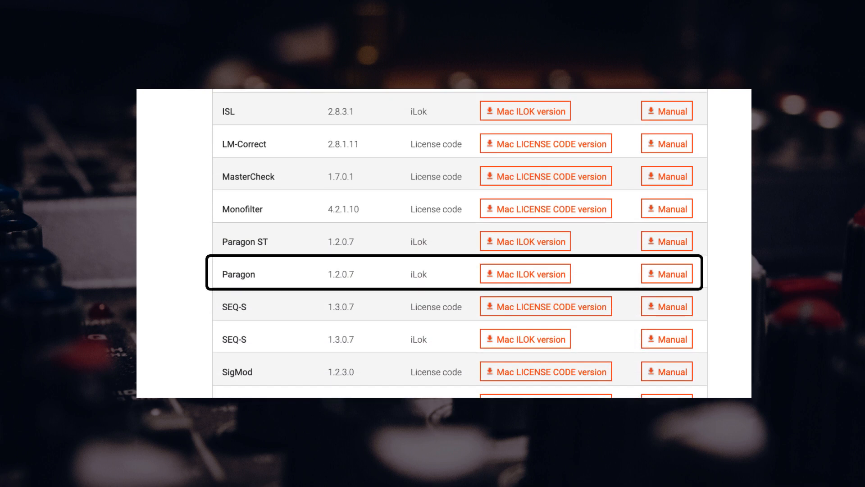
click(524, 274)
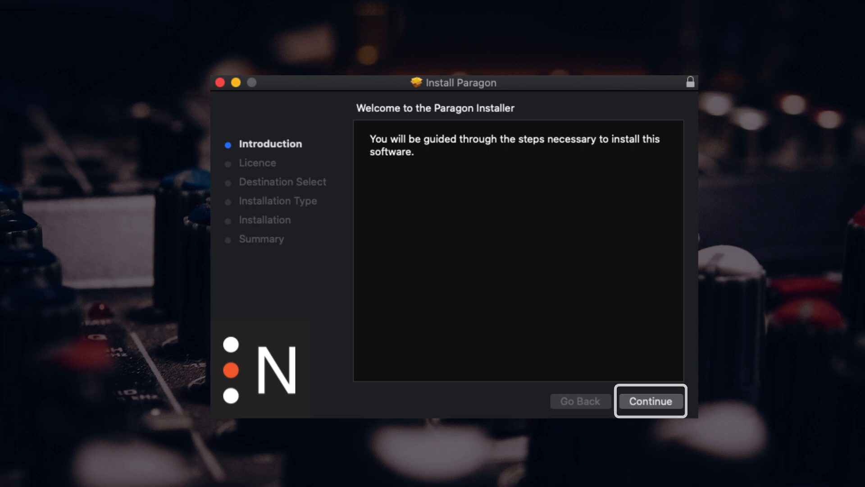
Step: Continue past the introduction and run the standard installation on Macintosh HD
click(649, 401)
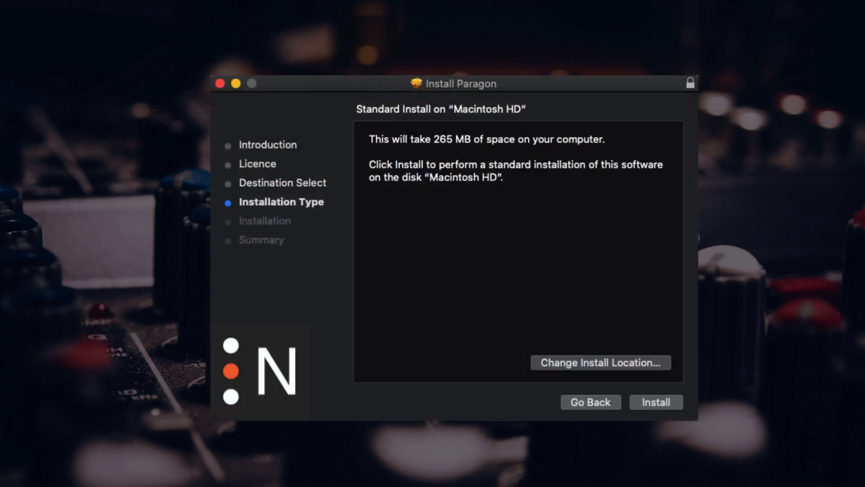
click(655, 402)
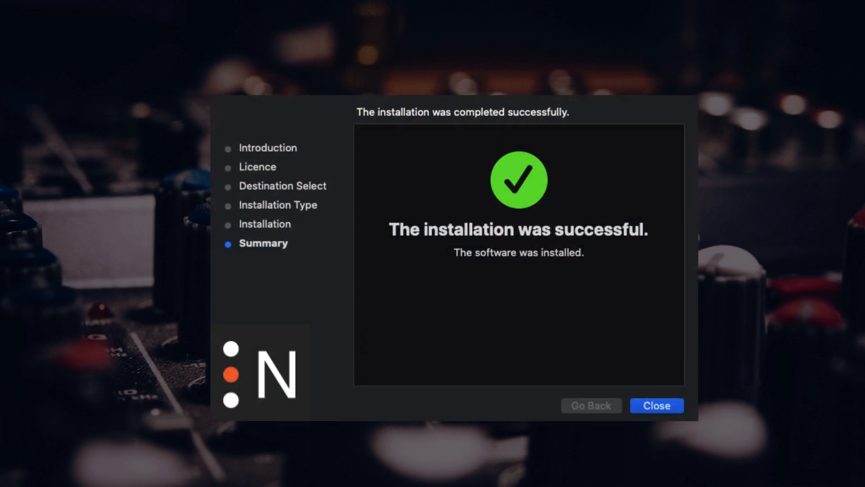